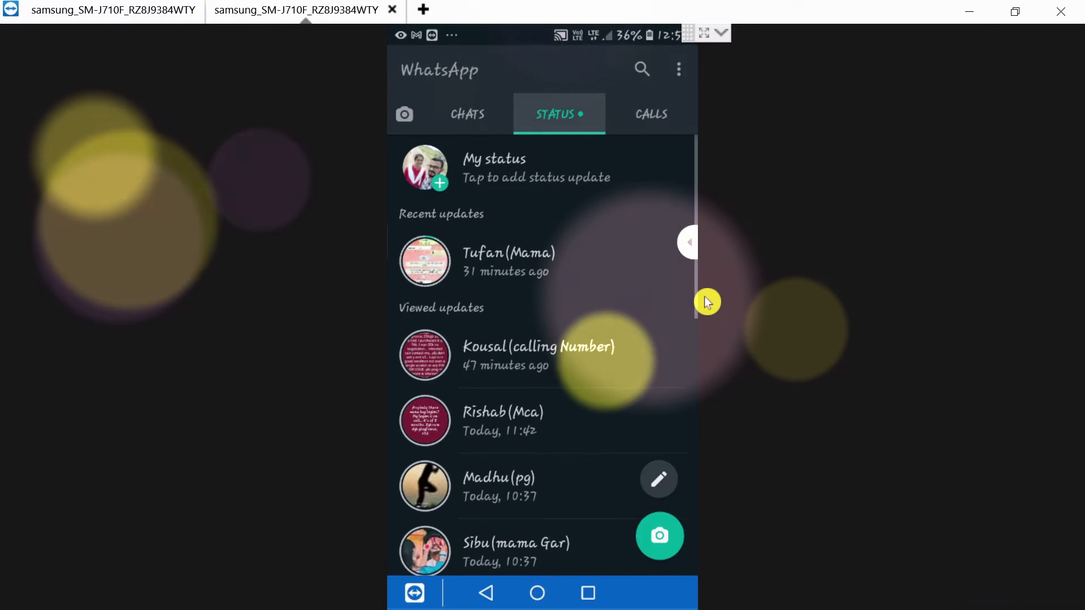
Switch on Show hidden files in My Files settings and return to the main screen.
scroll(down, 3)
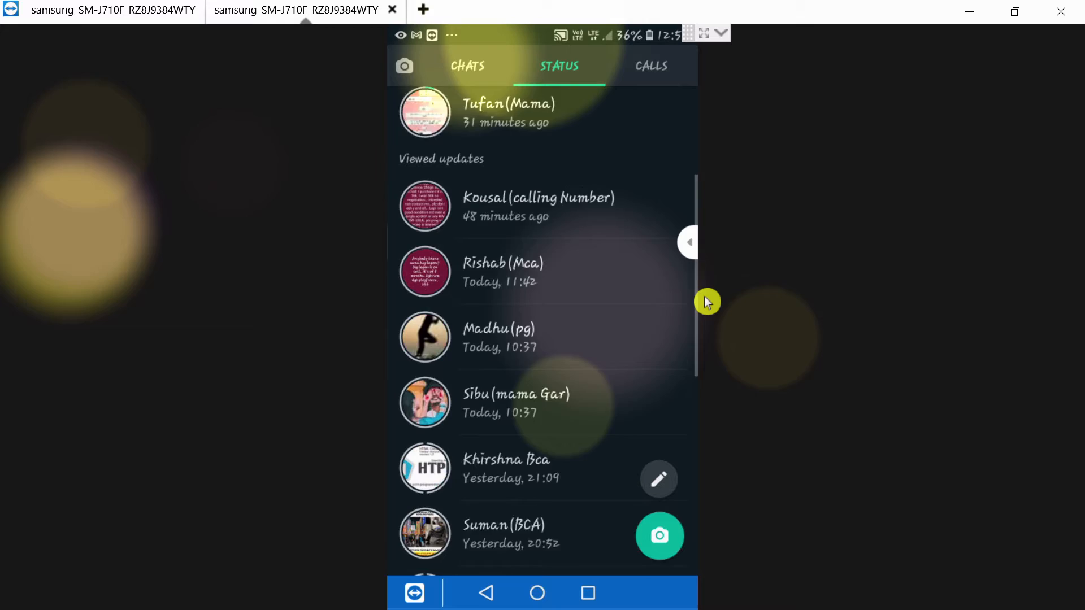
scroll(down, 3)
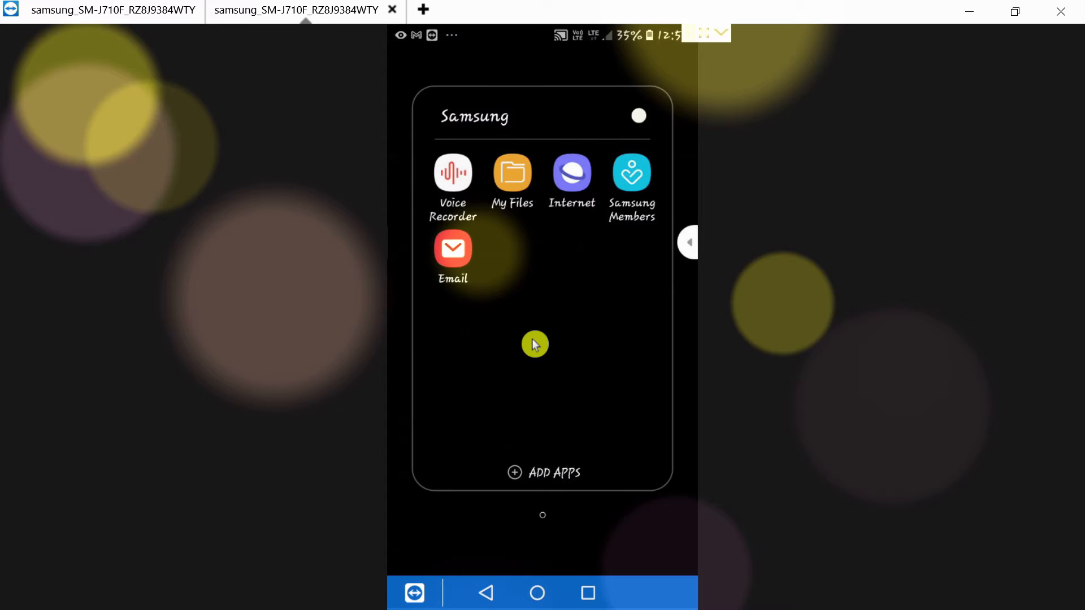
click(511, 174)
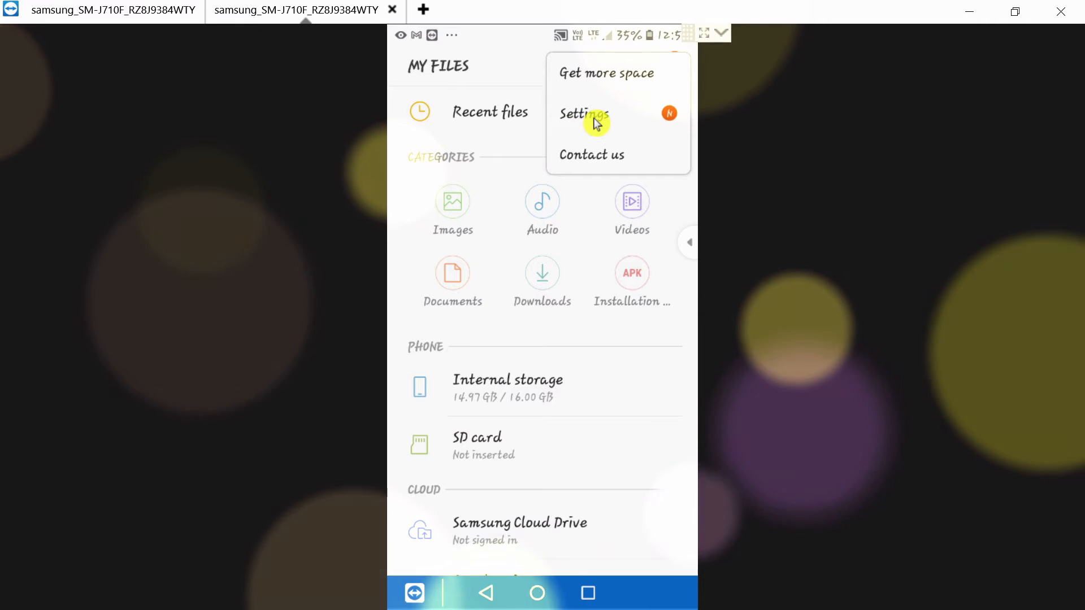
click(583, 113)
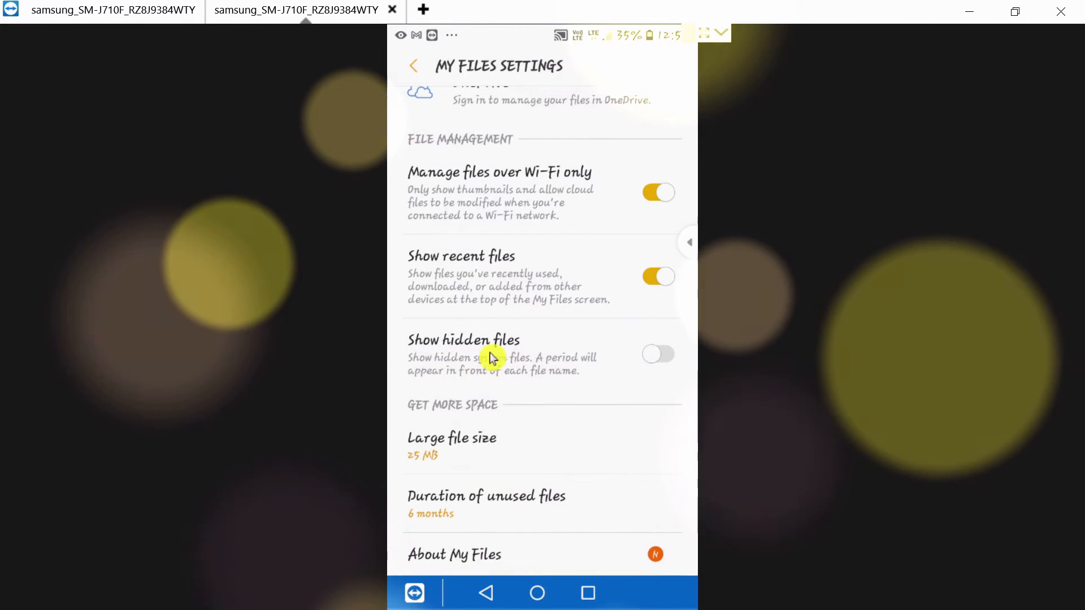
click(656, 354)
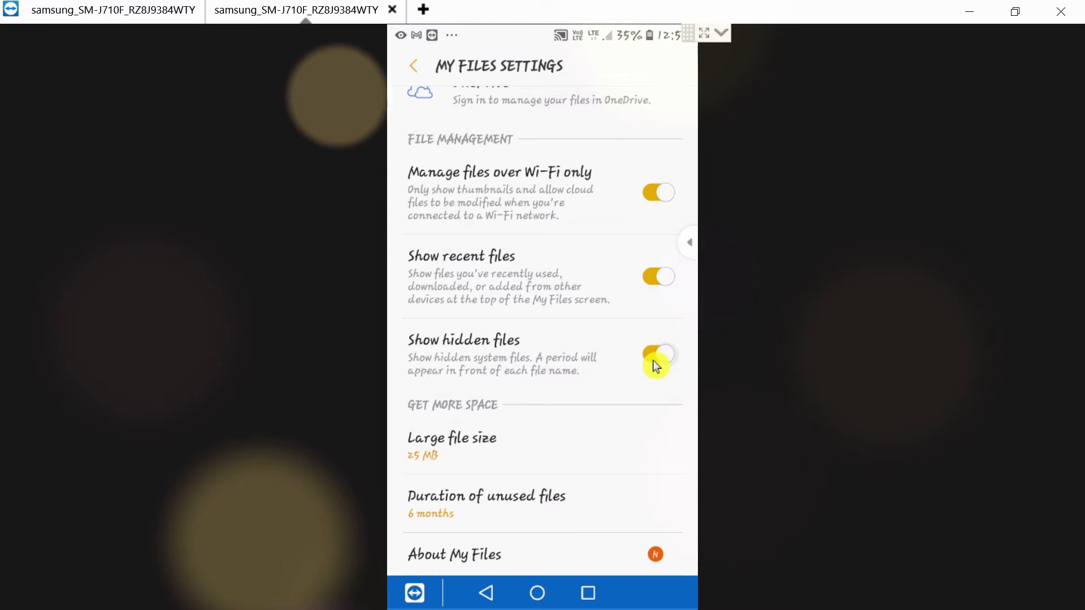
scroll(down, 3)
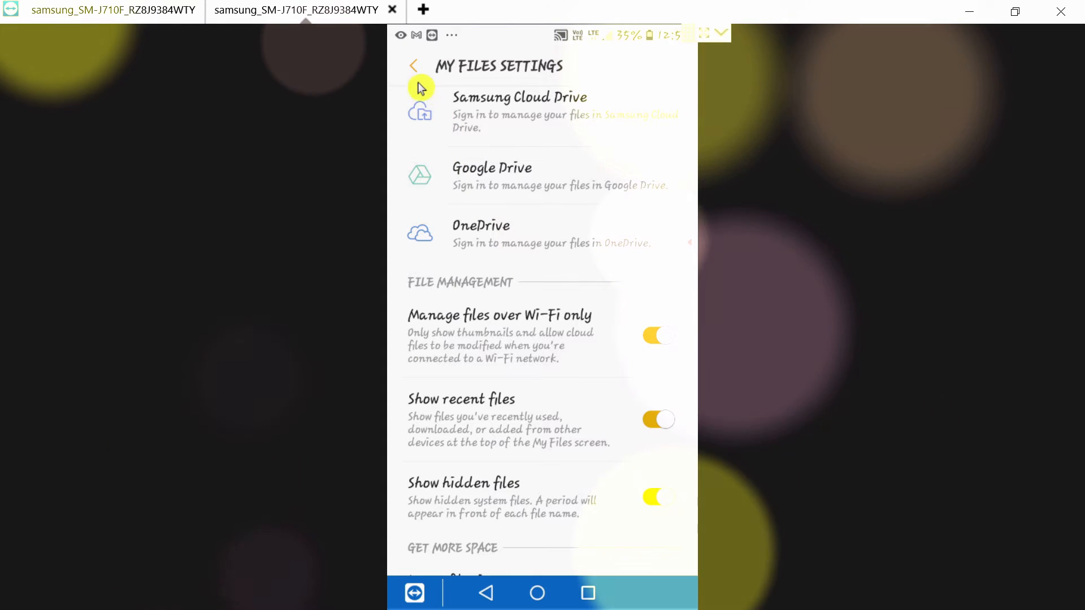
click(414, 66)
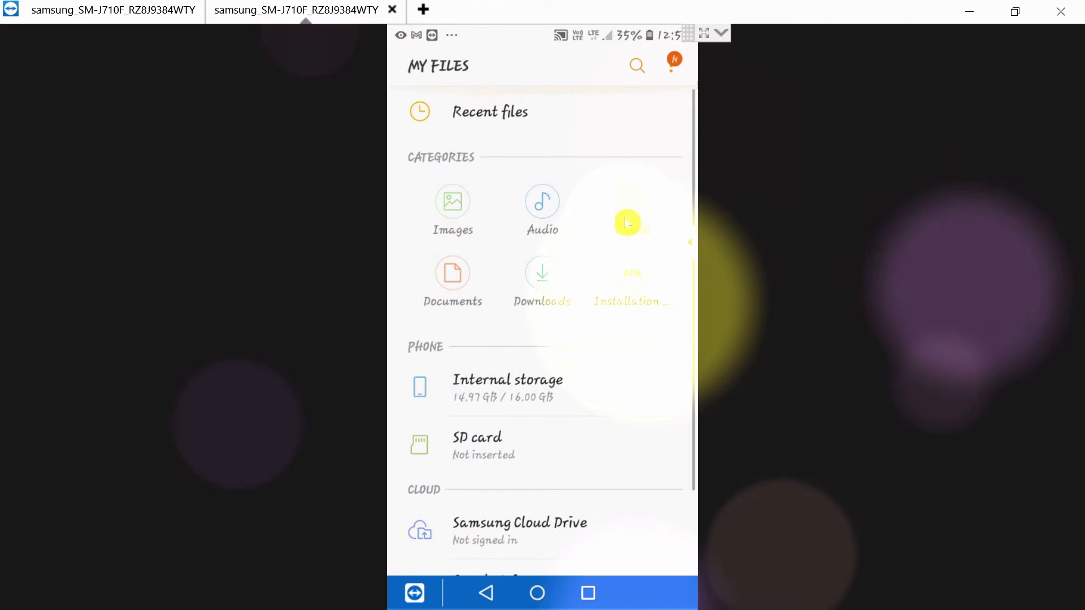
Browse internal storage to WhatsApp > Media, where the hidden .Statuses folder is listed.
click(507, 380)
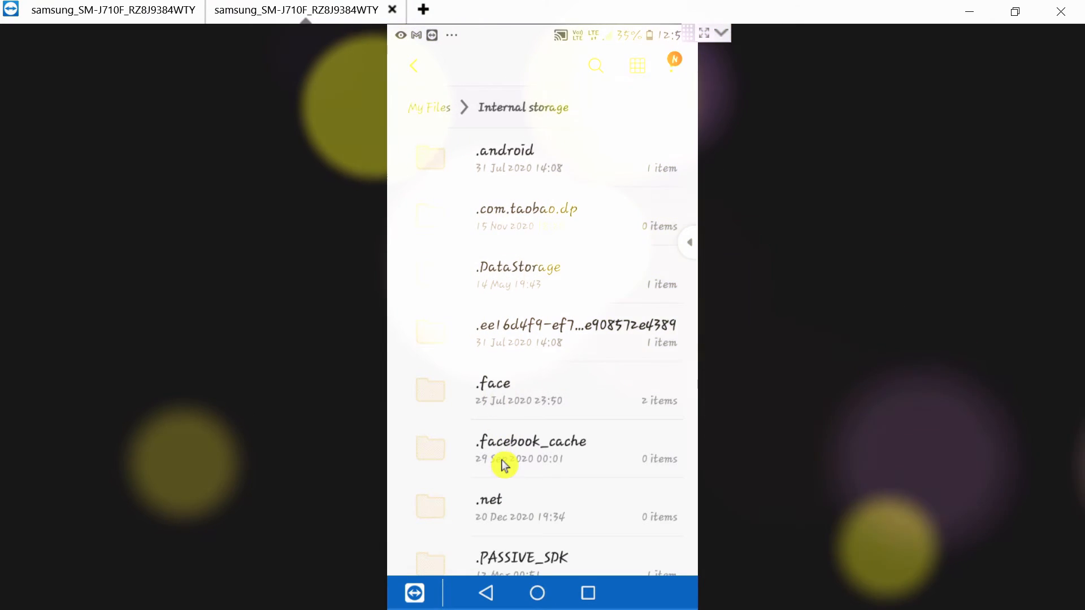
scroll(down, 3)
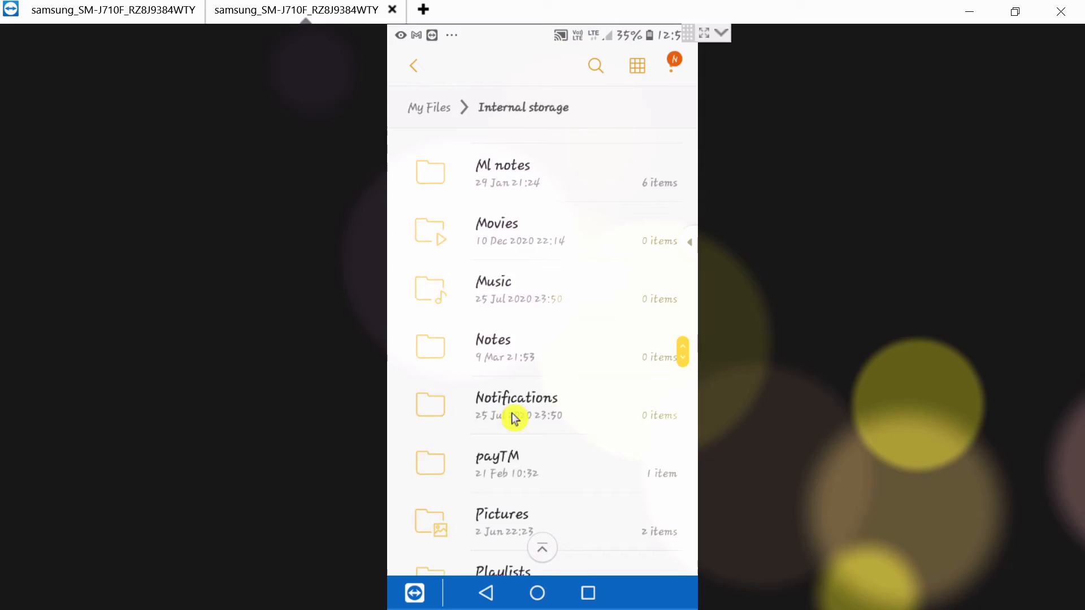
scroll(down, 3)
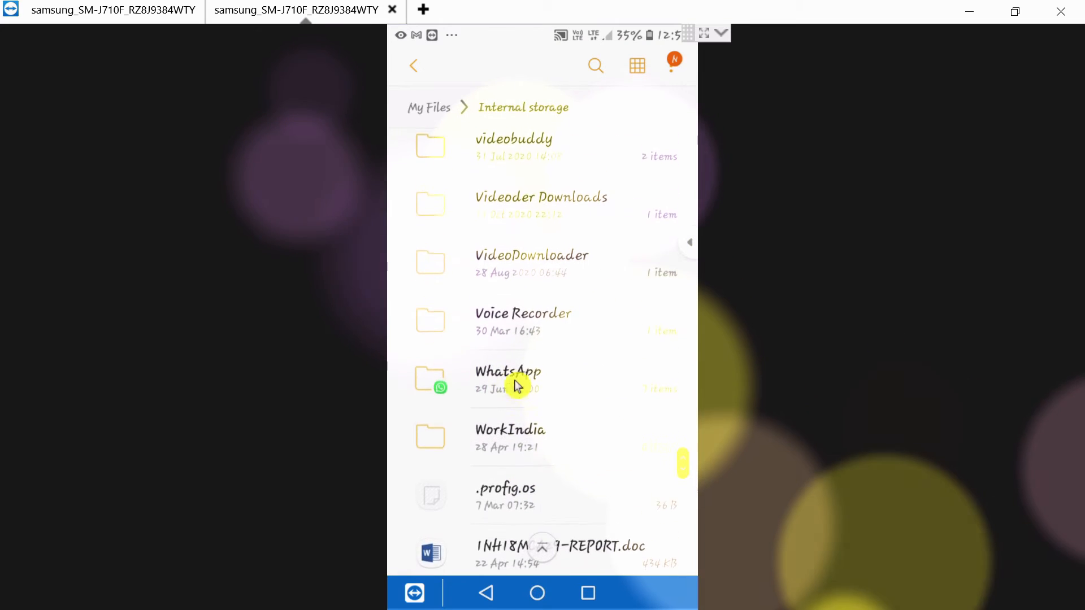
click(508, 379)
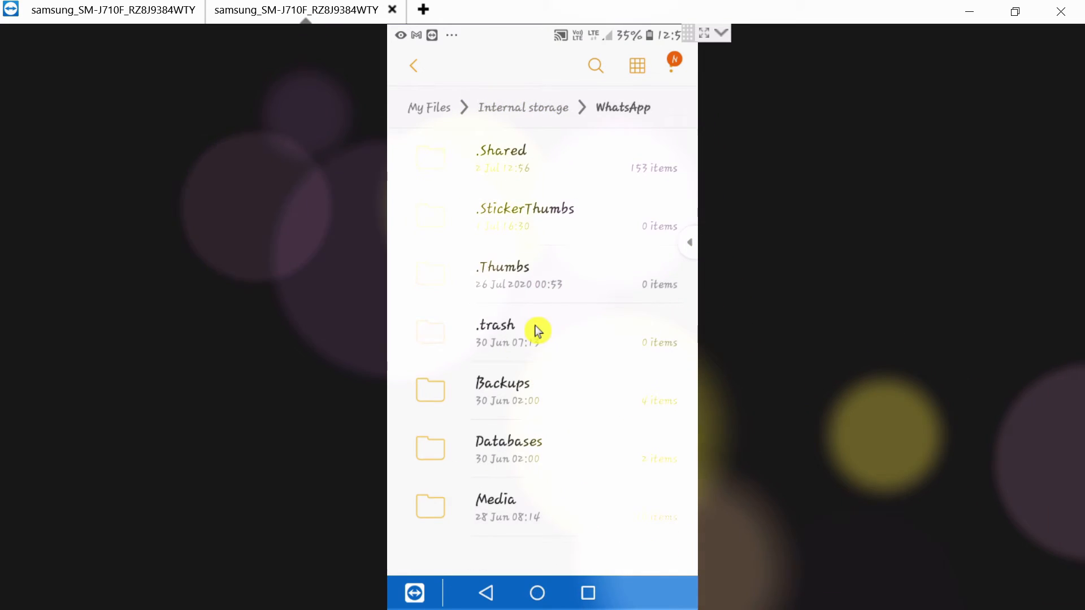
click(495, 499)
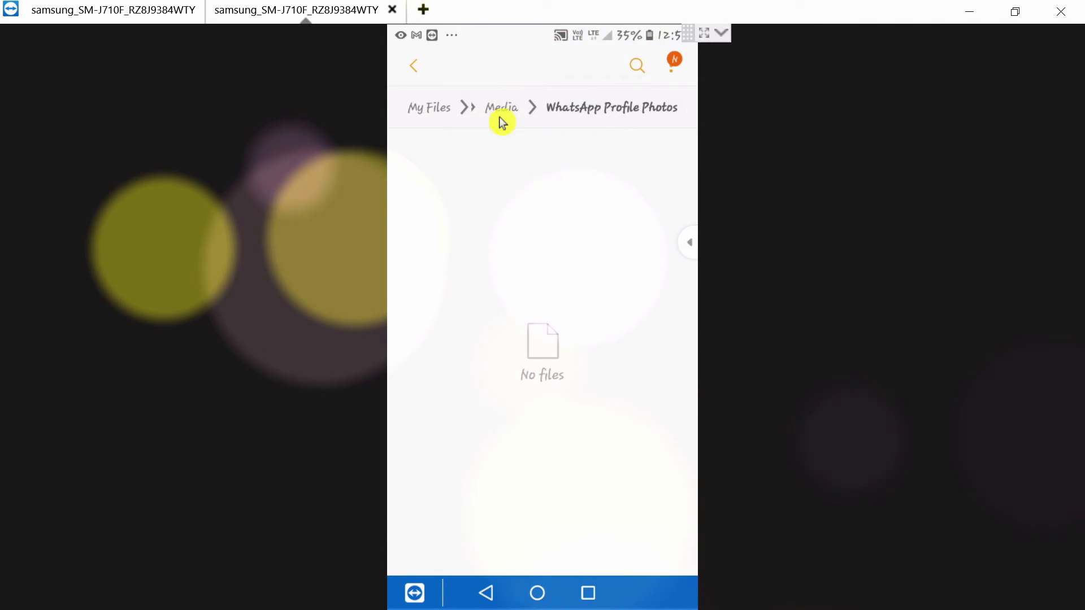
click(500, 107)
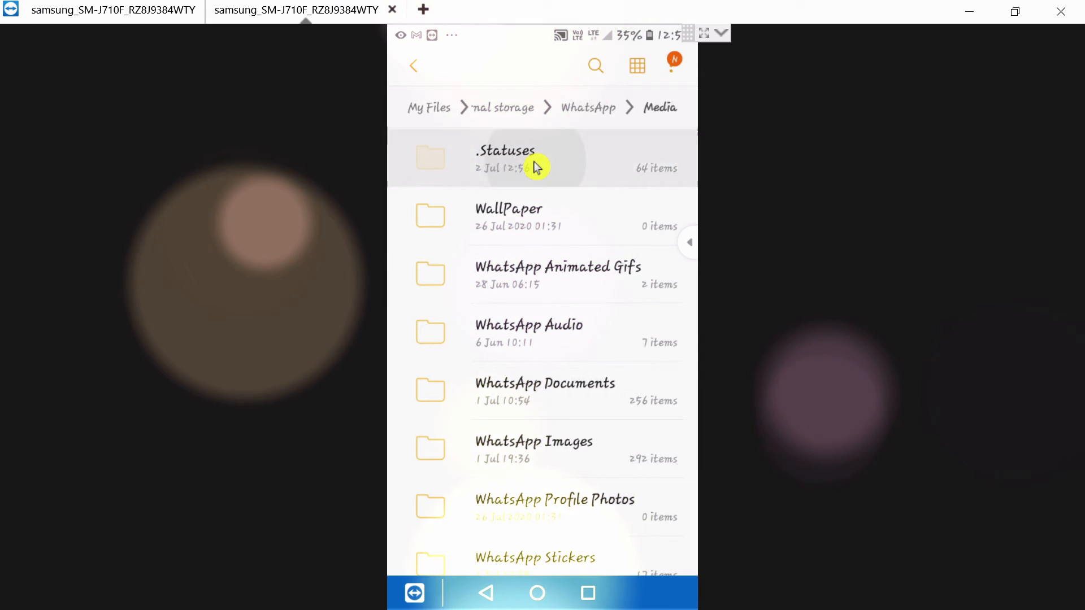
Select the .mp4 status video at the bottom of the .Statuses folder.
click(505, 159)
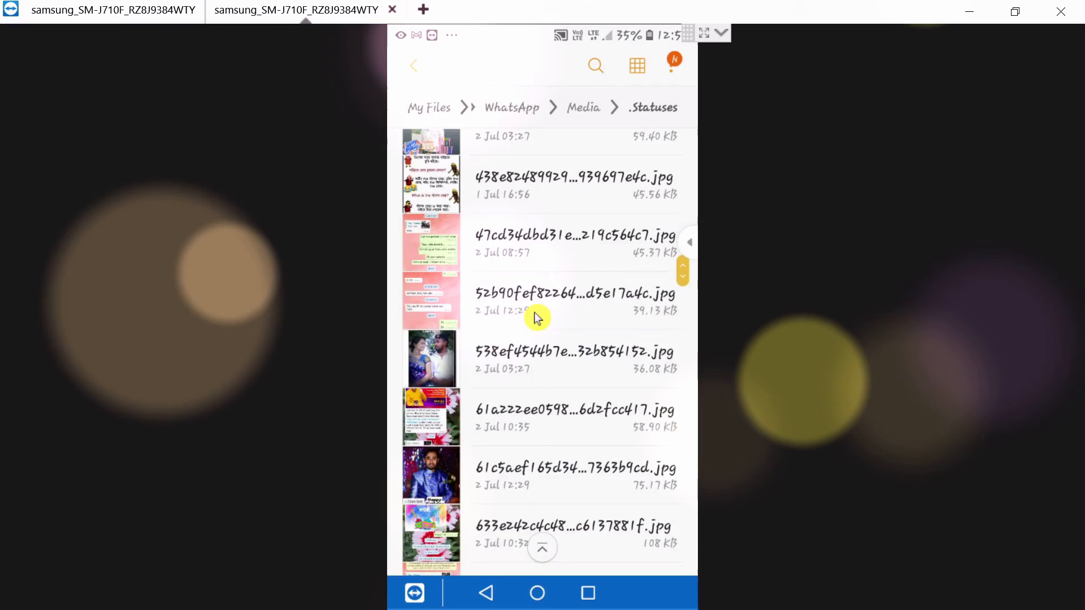
scroll(down, 3)
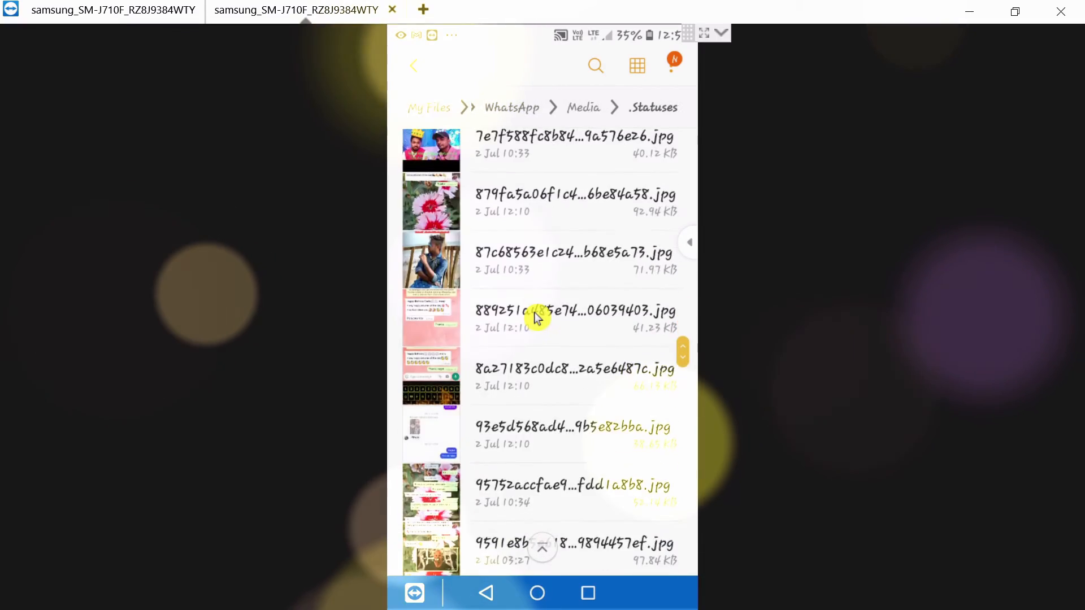
scroll(down, 3)
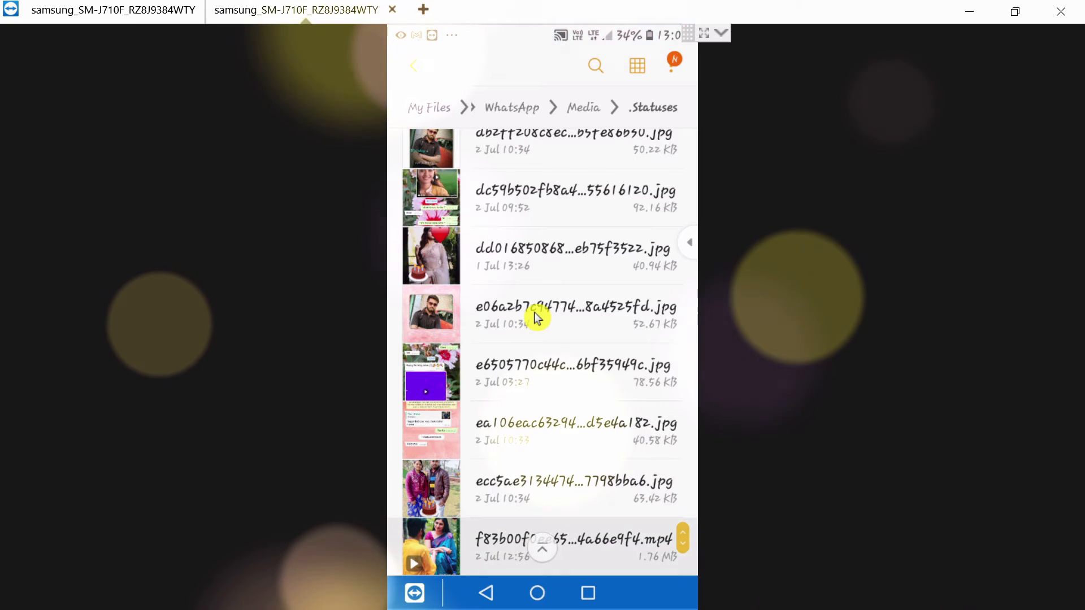
click(472, 545)
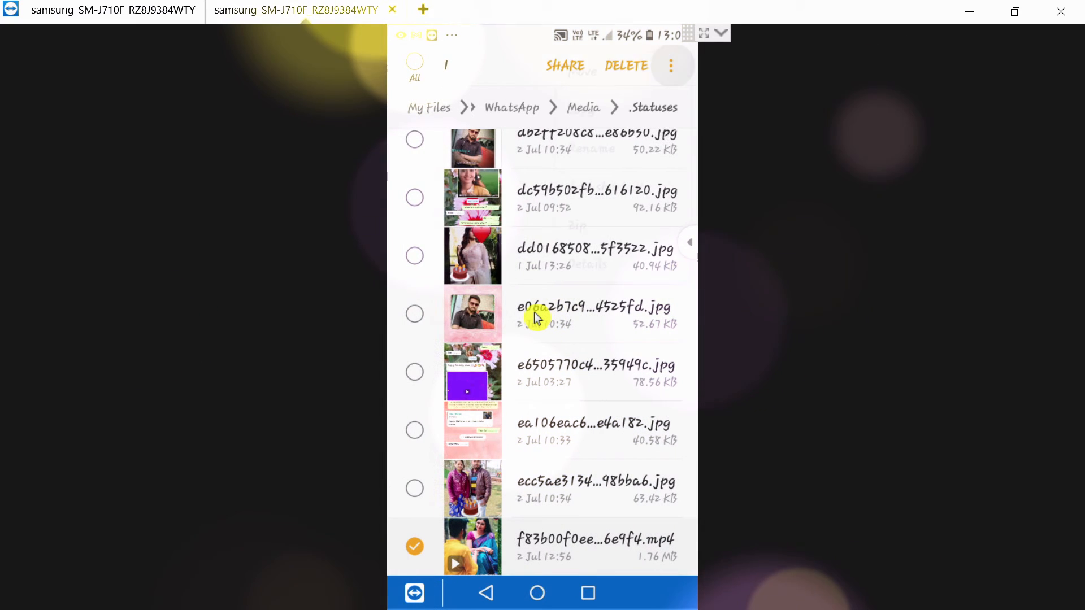
Start copying the selected video with internal storage folders as the destination picker.
click(670, 65)
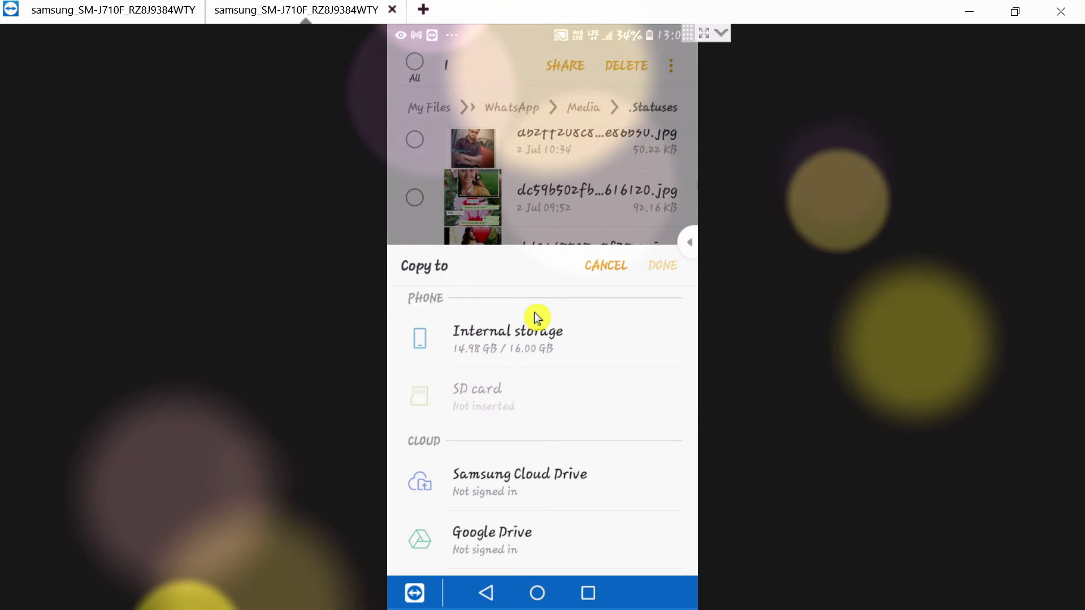
click(508, 339)
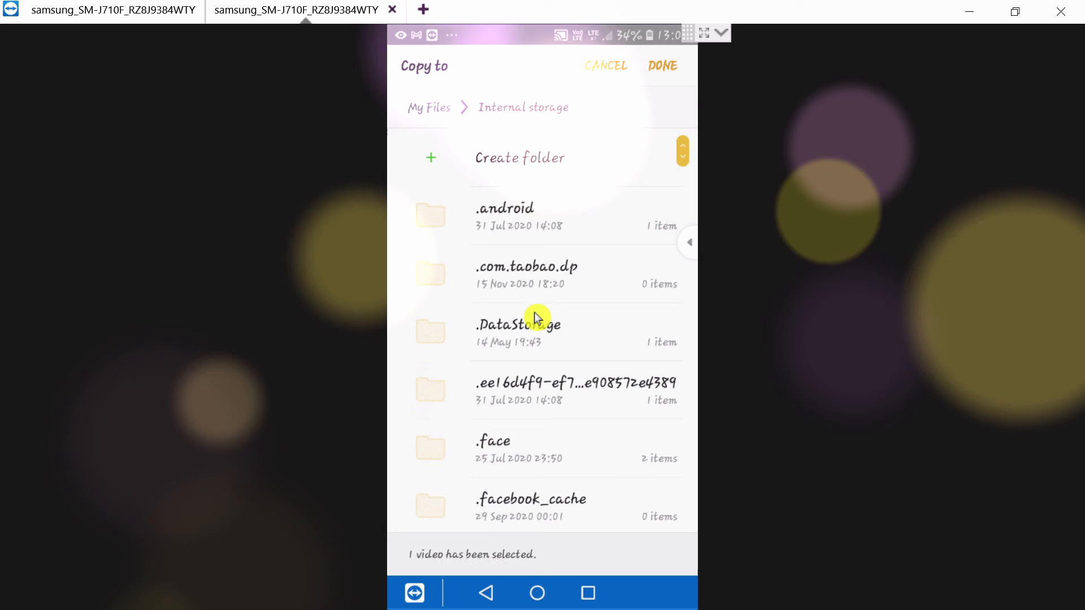
scroll(down, 3)
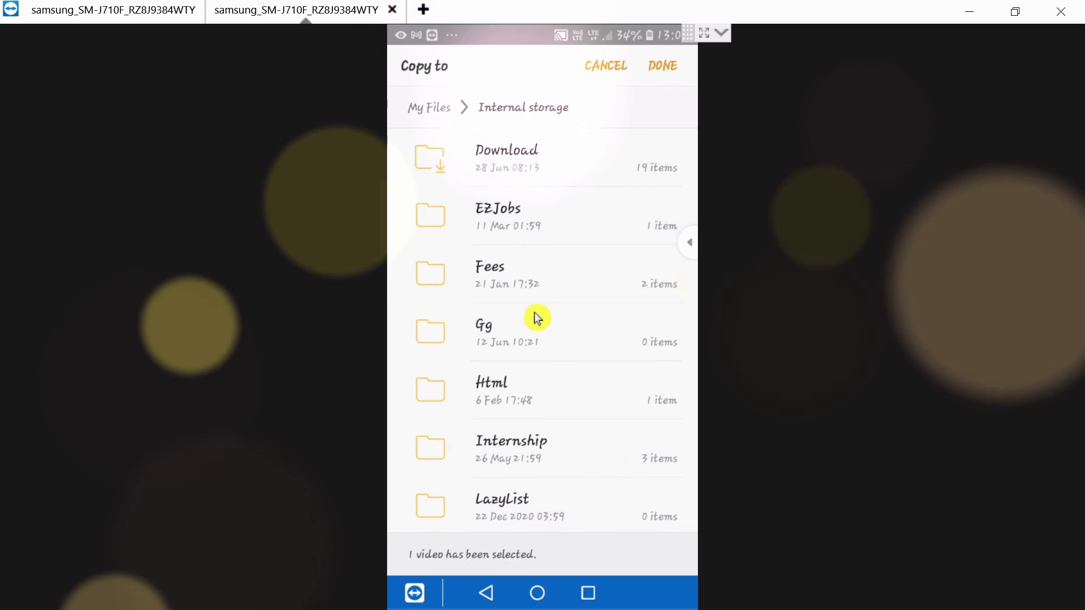